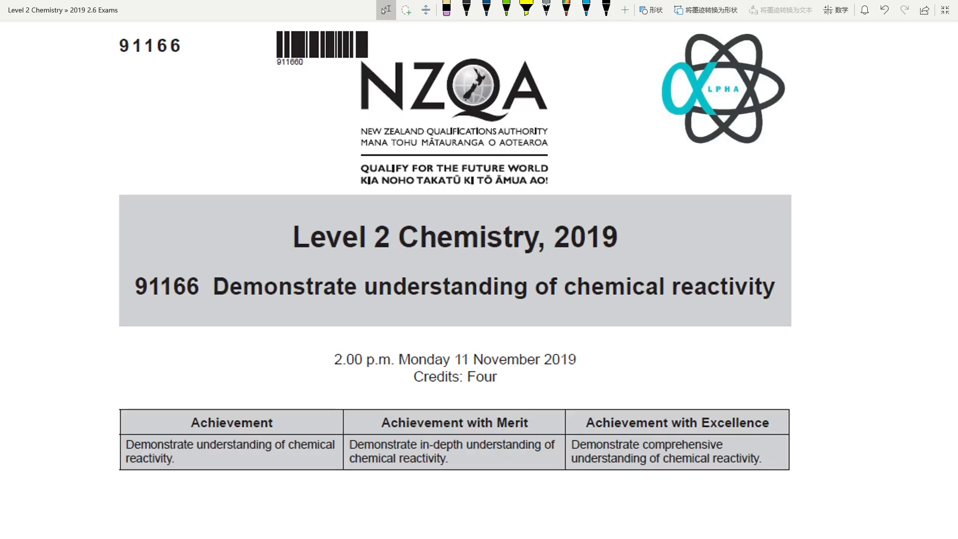
- Scroll past the cover page to question (a) on the three test tubes
{"action": "scroll", "scroll_direction": "down", "scroll_amount": 3}
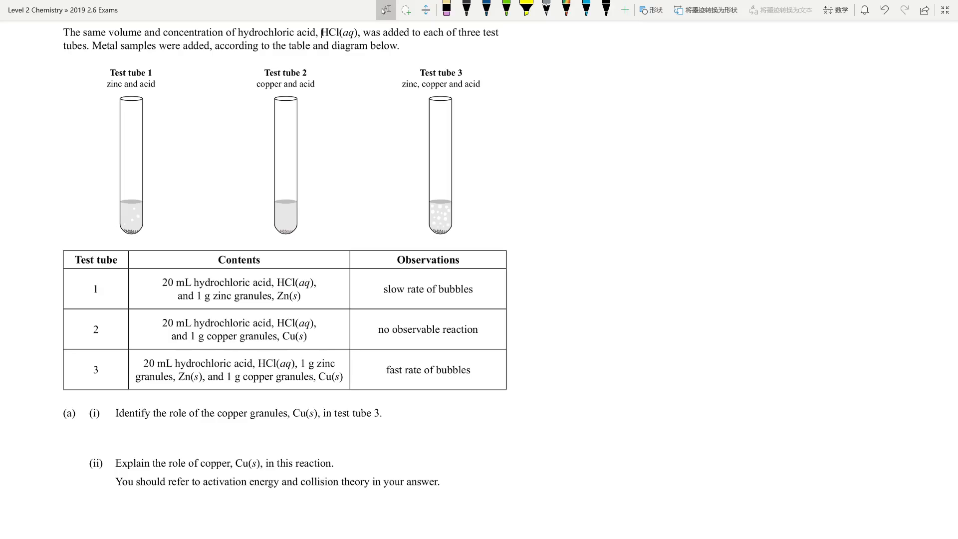
- Highlight 'same volume and concentration of hydrochloric acid' and other key observations in yellow, and cross test tube 2
{"action": "left_click", "coordinate": [486, 10]}
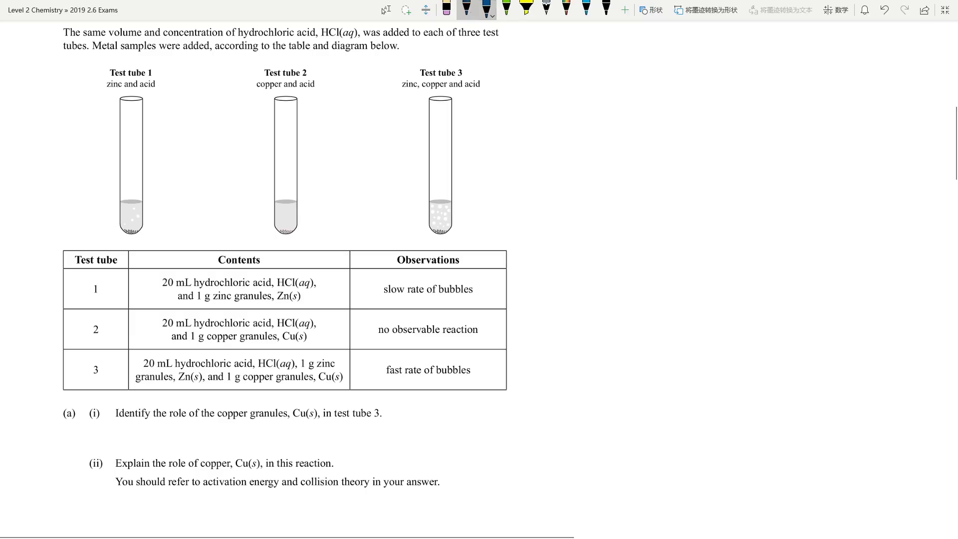
{"action": "left_click", "coordinate": [524, 10]}
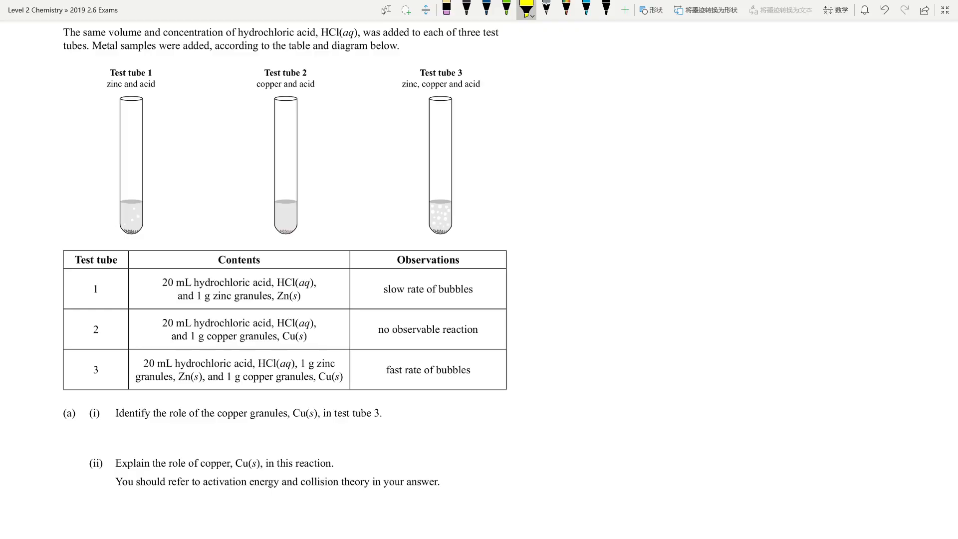
{"action": "left_click_drag", "start_coordinate": [83, 31], "coordinate": [309, 32]}
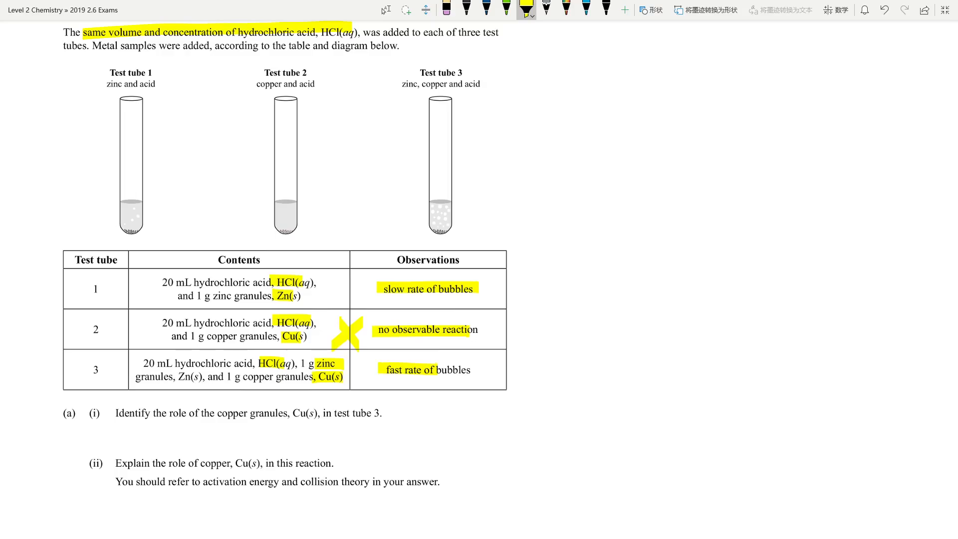
{"action": "left_click", "coordinate": [485, 9]}
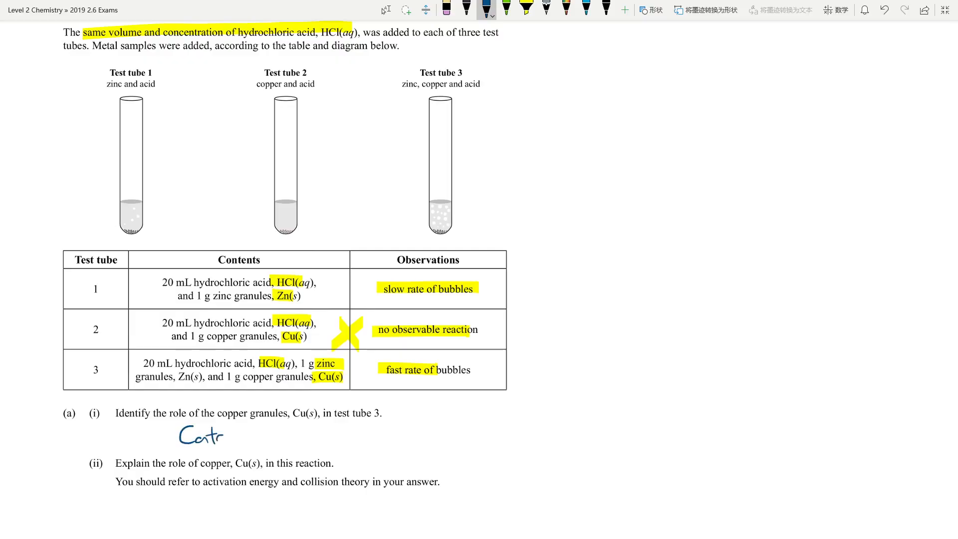
- Handwrite and underline 'Catalyst', then sketch an energy profile showing original and lowered Ea
{"action": "type", "text": "alyst"}
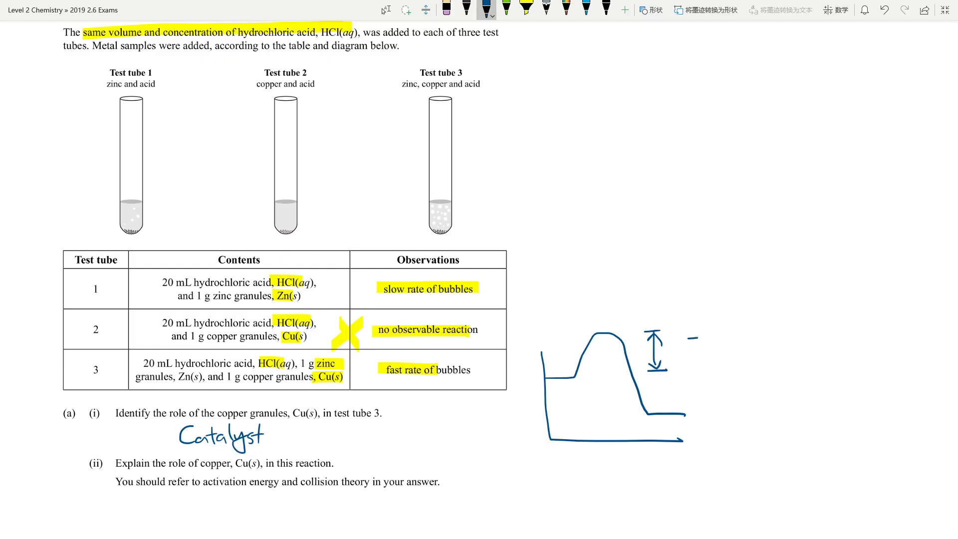
{"action": "type", "text": "Ea"}
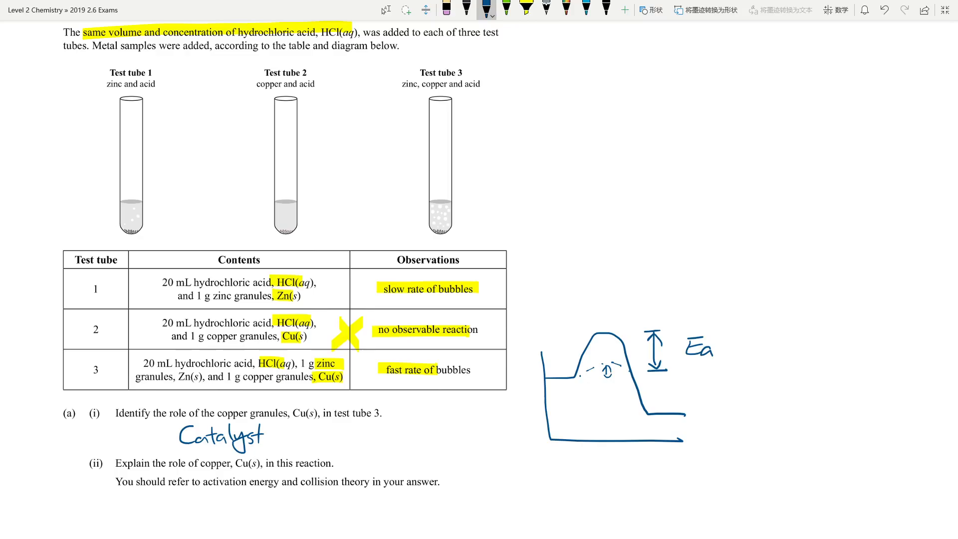
{"action": "type", "text": "Ea"}
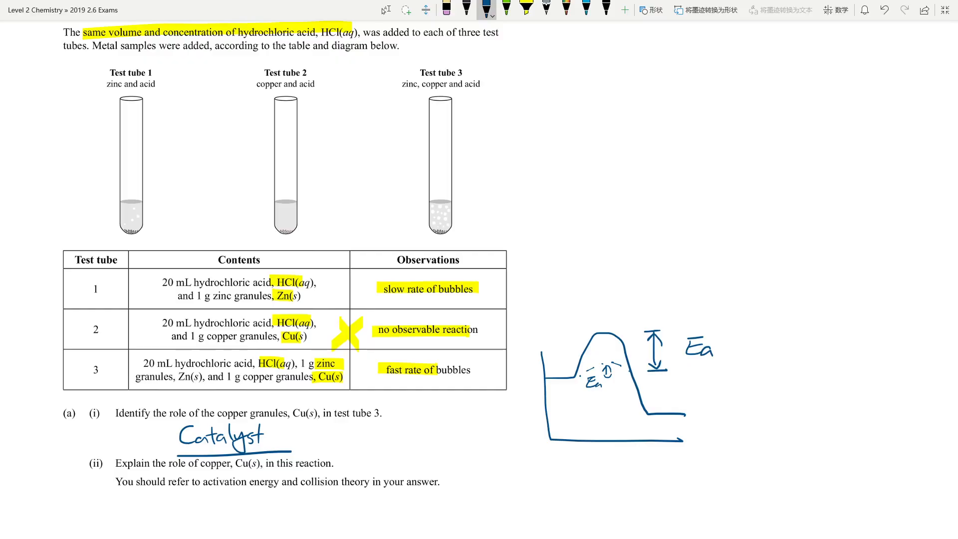
- Scroll to the copper catalyst model answer and highlight its lower activation energy phrases
{"action": "scroll", "scroll_direction": "down", "scroll_amount": 3}
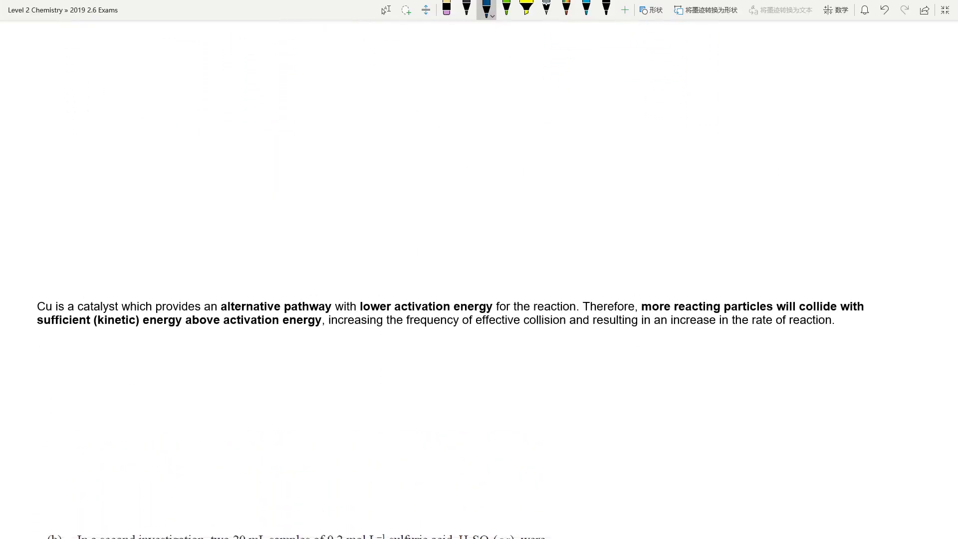
{"action": "left_click", "coordinate": [525, 10]}
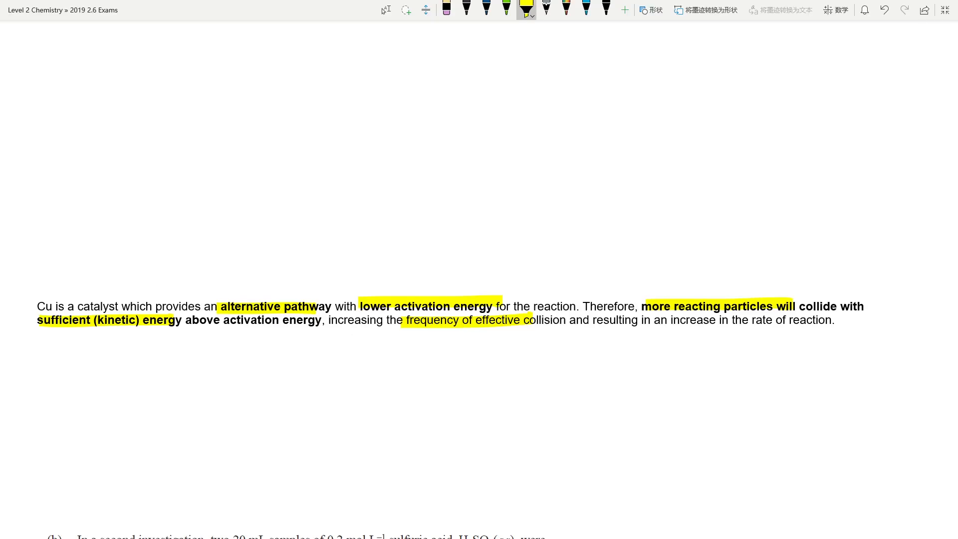
- Highlight part (b)'s sulfuric acid and zinc details, and label Line B 40°C and Line A 20°C
{"action": "scroll", "scroll_direction": "down", "scroll_amount": 3}
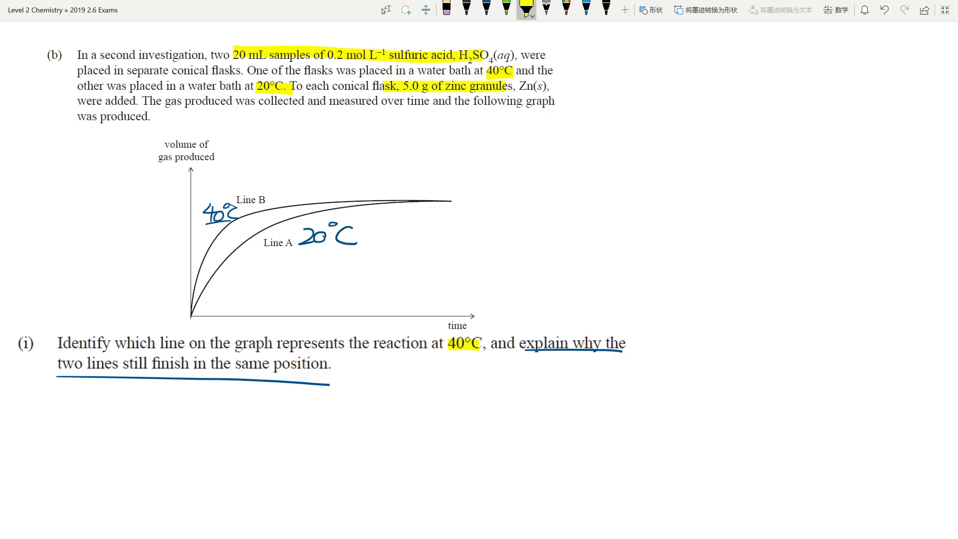
{"action": "left_click", "coordinate": [487, 8]}
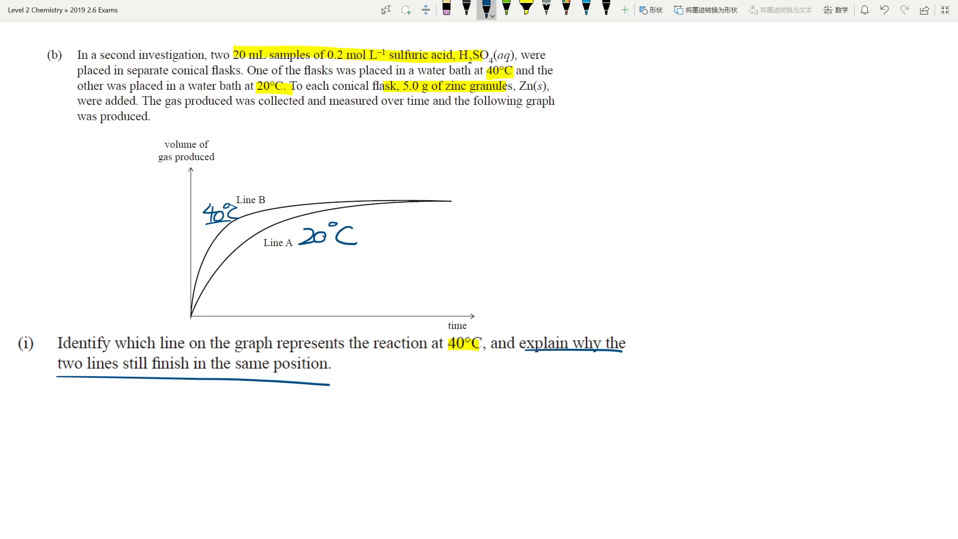
- Highlight key phrases on why both lines finish together, then scroll to question (b)(ii)
{"action": "scroll", "scroll_direction": "down", "scroll_amount": 3}
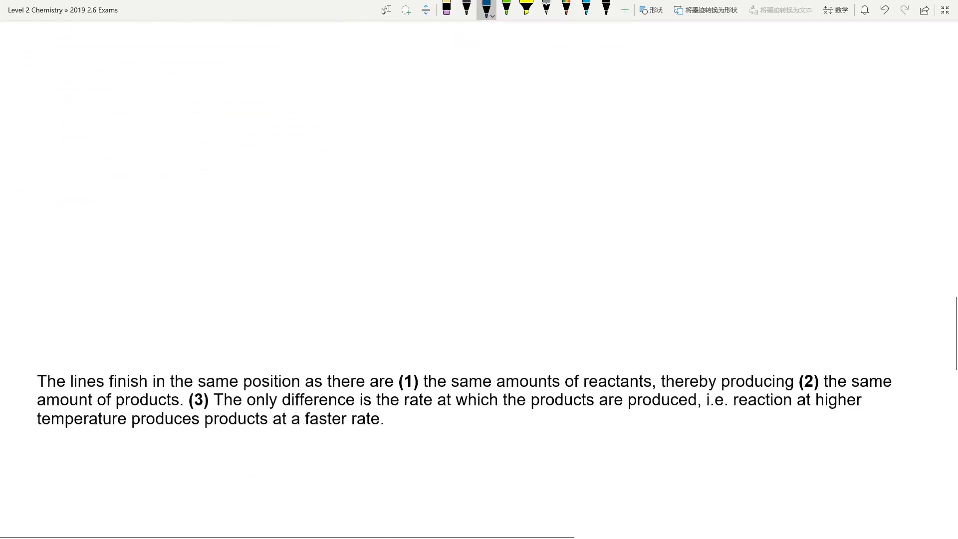
{"action": "scroll", "scroll_direction": "up", "scroll_amount": 3}
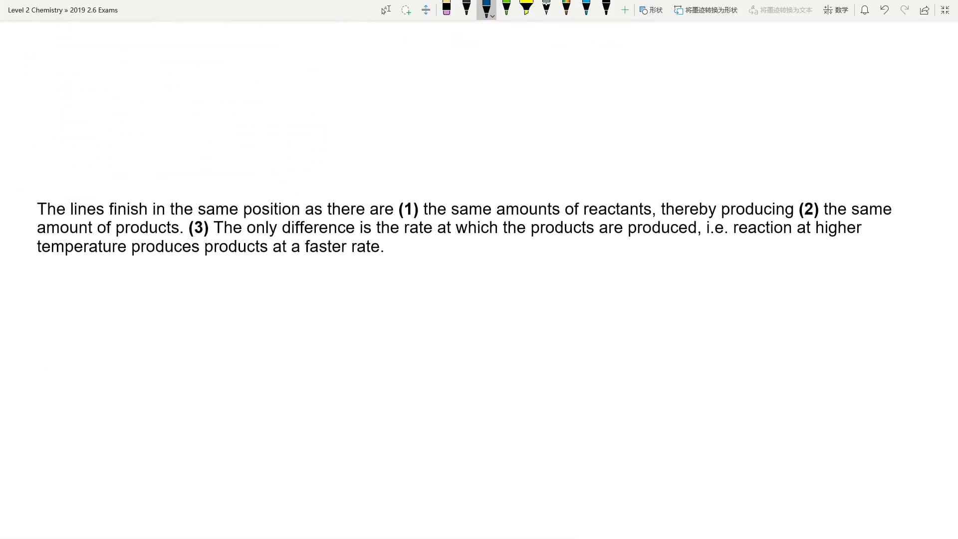
{"action": "left_click", "coordinate": [525, 10]}
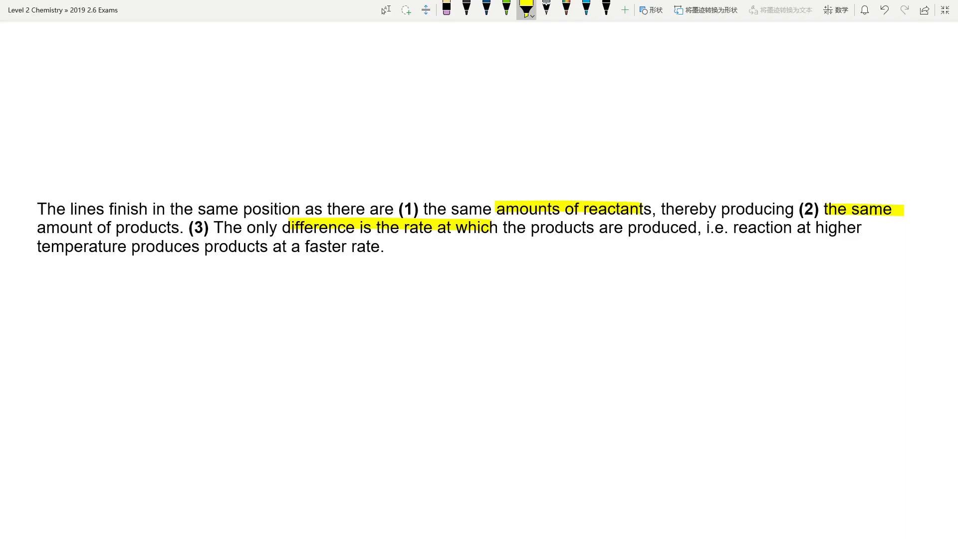
{"action": "scroll", "scroll_direction": "down", "scroll_amount": 3}
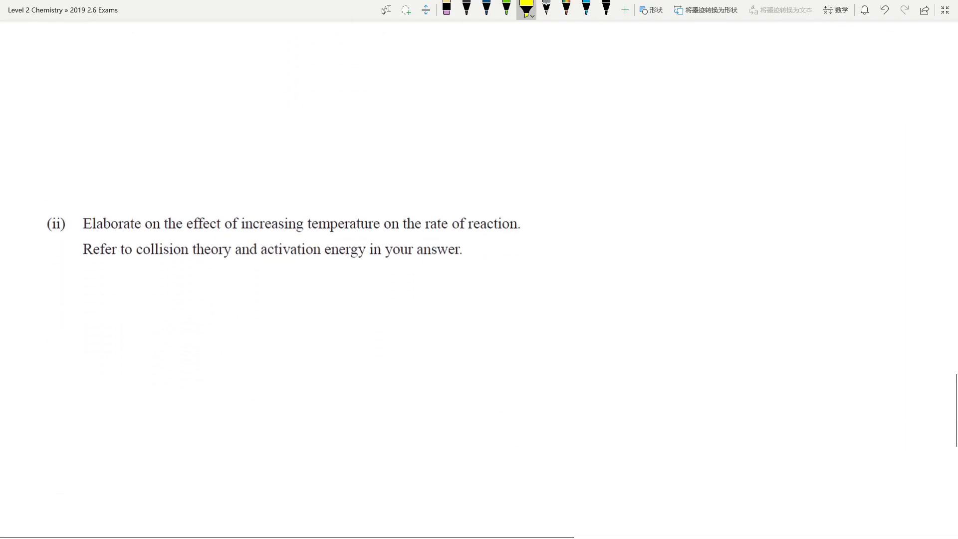
- Handwrite a flow chart: higher temperature, more kinetic energy, particles move faster, collisions more likely
{"action": "scroll", "scroll_direction": "up", "scroll_amount": 3}
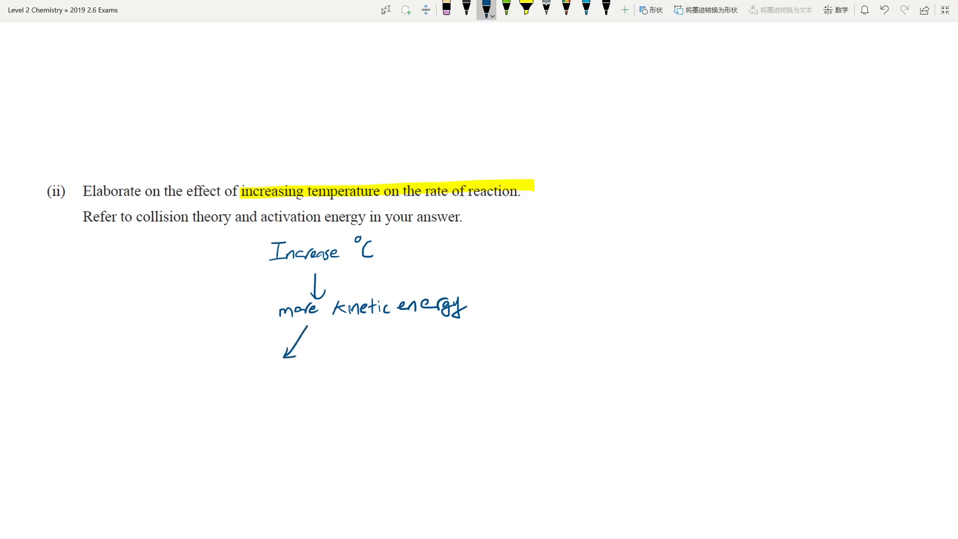
{"action": "type", "text": "move faster"}
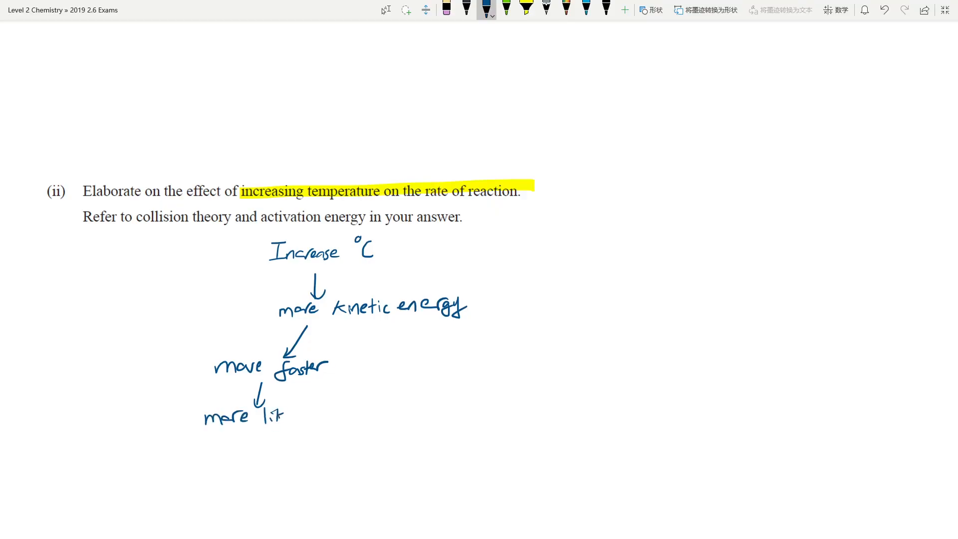
{"action": "type", "text": "likely l"}
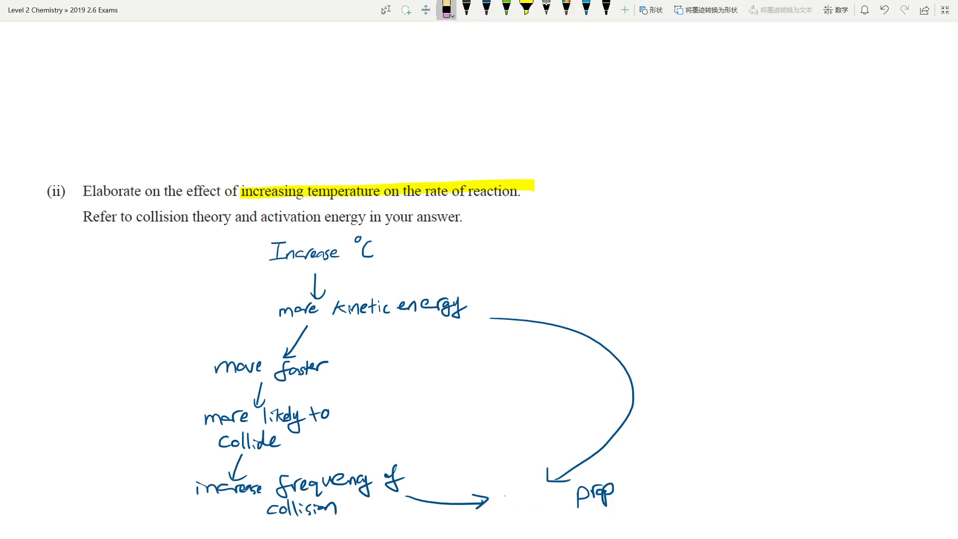
- Ink that a higher proportion of collisions are effective, so more collide with enough energy
{"action": "left_click", "coordinate": [485, 10]}
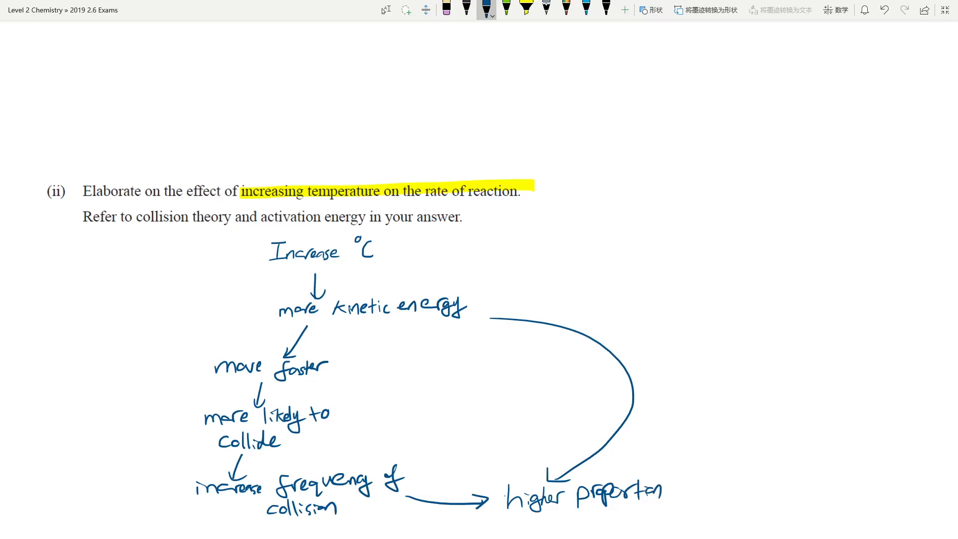
{"action": "type", "text": "of collisions will b"}
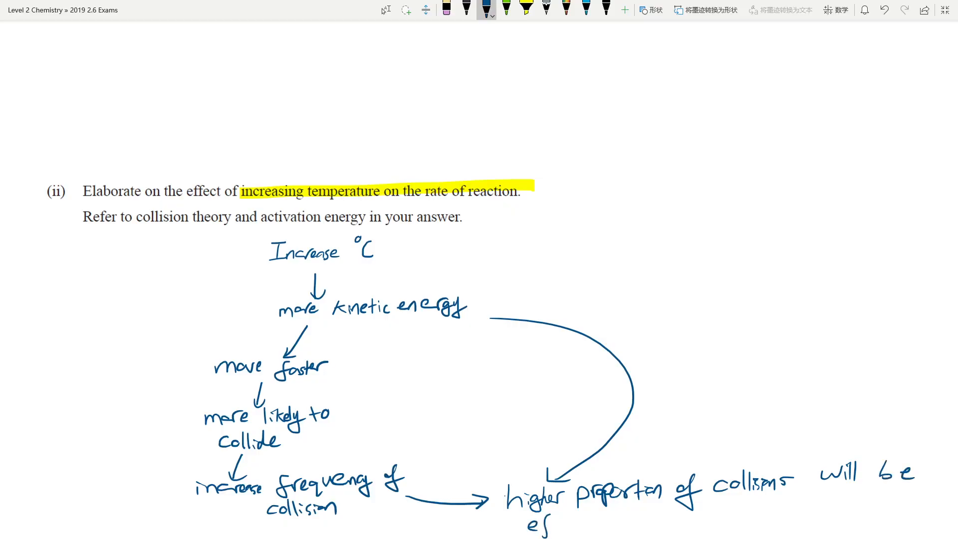
{"action": "type", "text": "effective due to higher energy"}
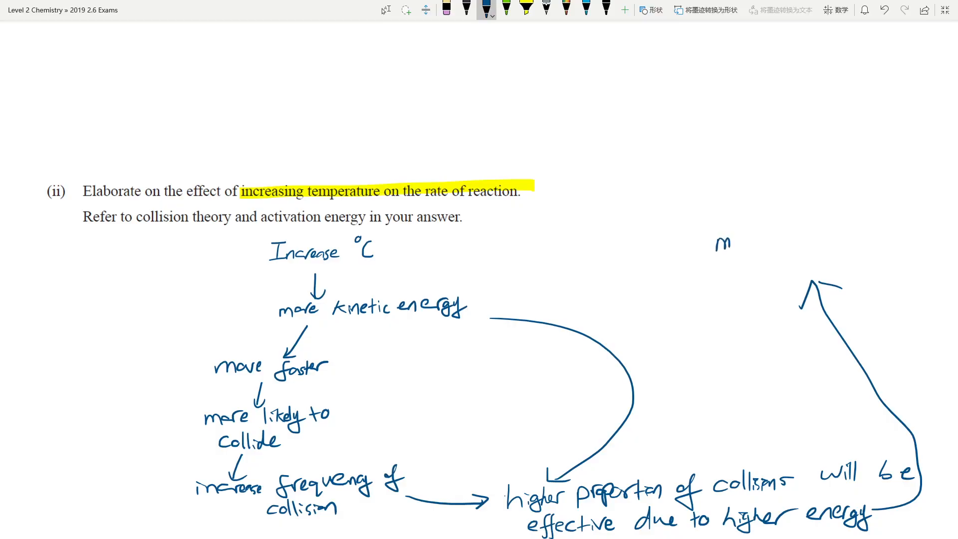
{"action": "type", "text": "ore"}
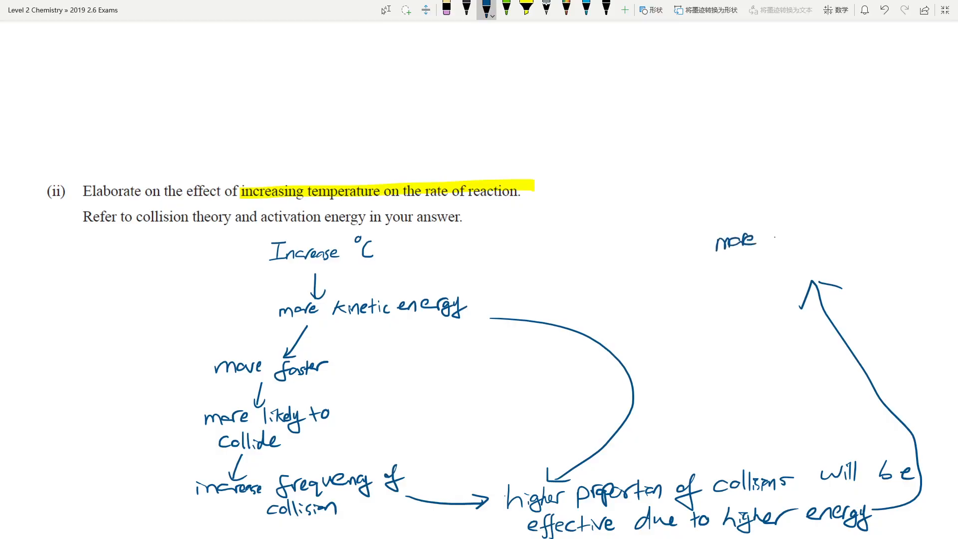
{"action": "type", "text": "collbi"}
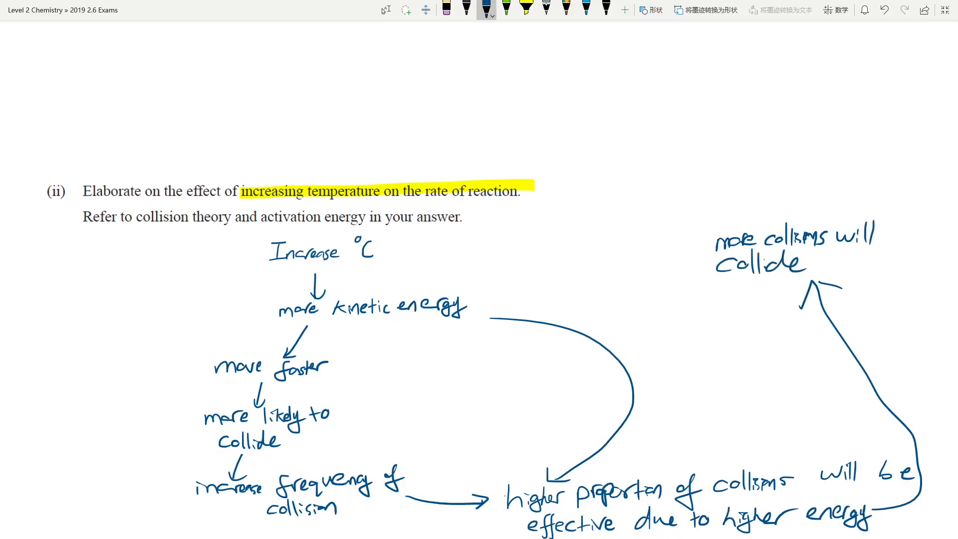
{"action": "type", "text": "with enough"}
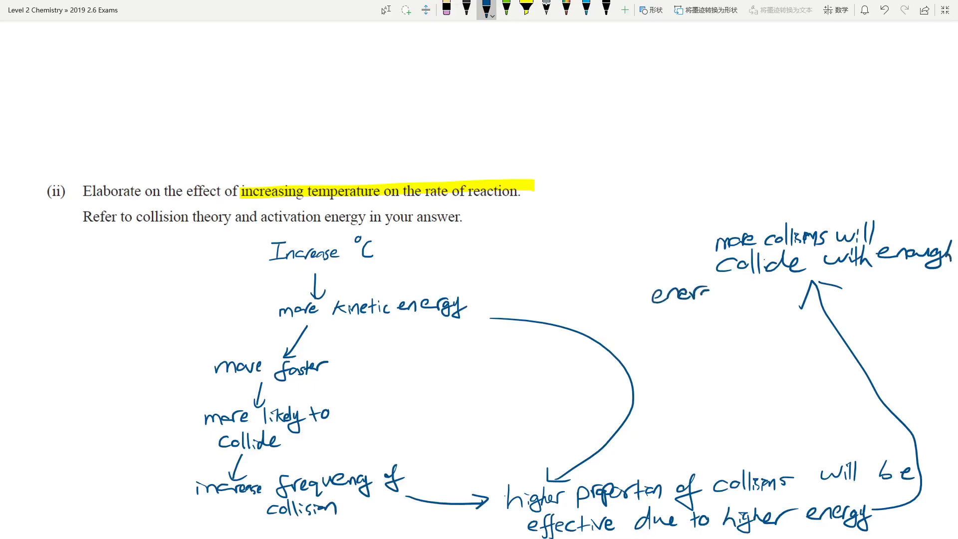
{"action": "type", "text": "energy to"}
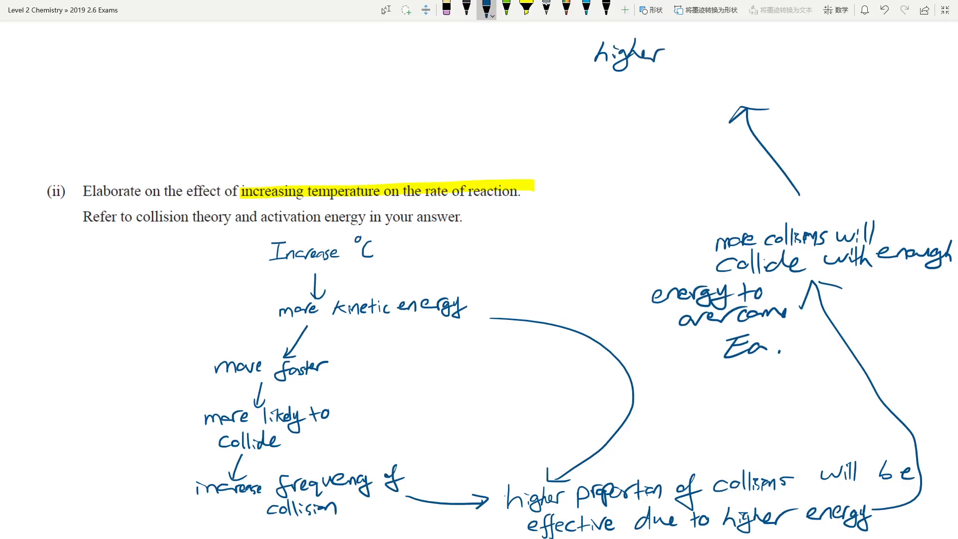
- Ink 'overcome Ea' leading to 'higher frequency of successful collisions', erasing a misspelt word
{"action": "type", "text": "frequency o"}
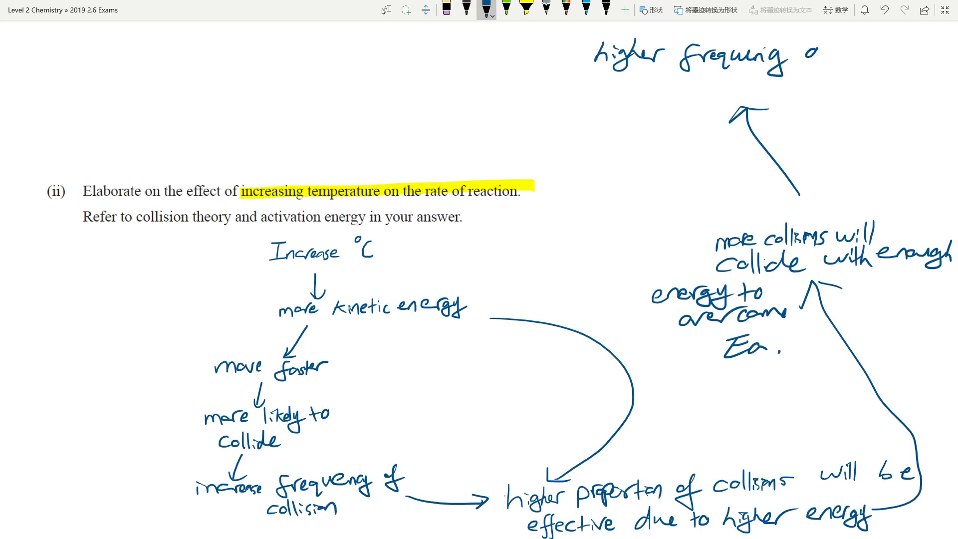
{"action": "left_click", "coordinate": [524, 11]}
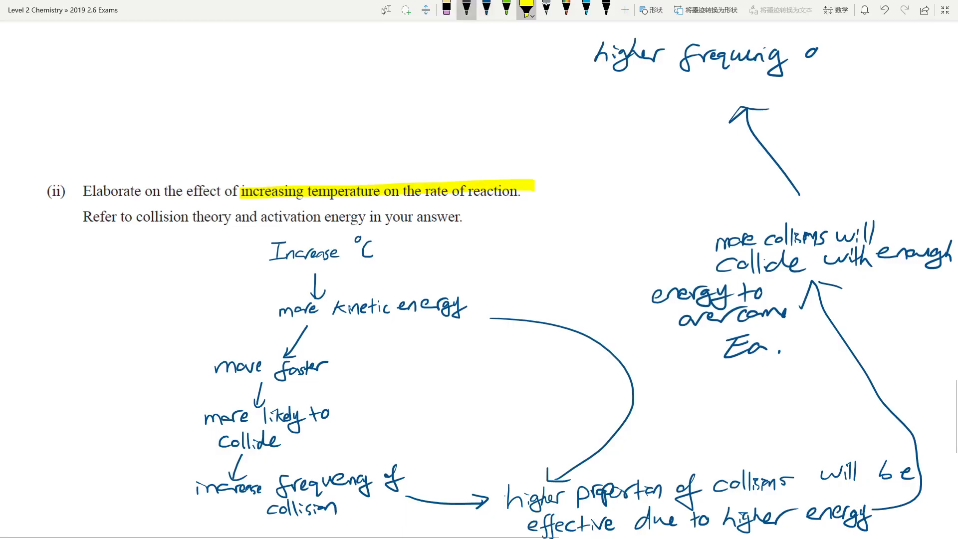
{"action": "left_click", "coordinate": [446, 10]}
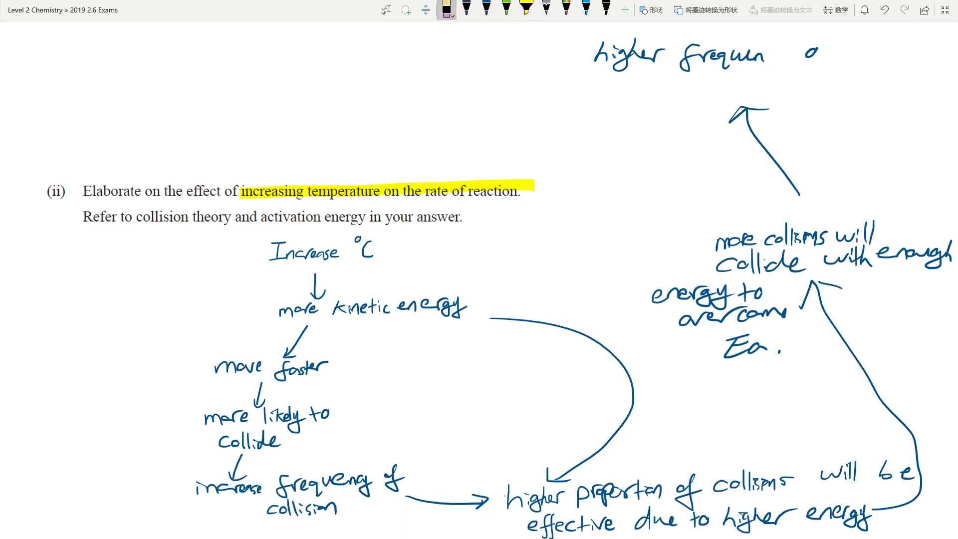
{"action": "left_click", "coordinate": [485, 11]}
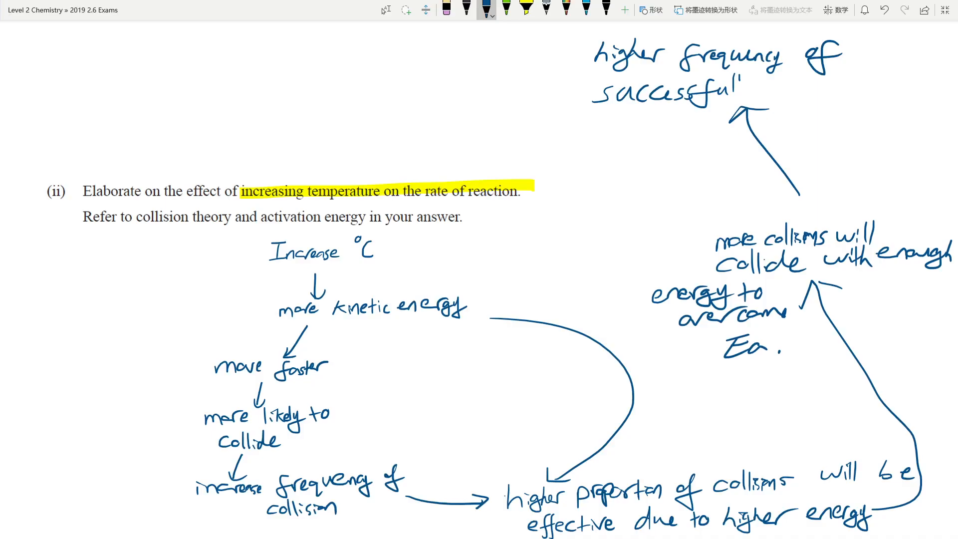
{"action": "type", "text": "Co"}
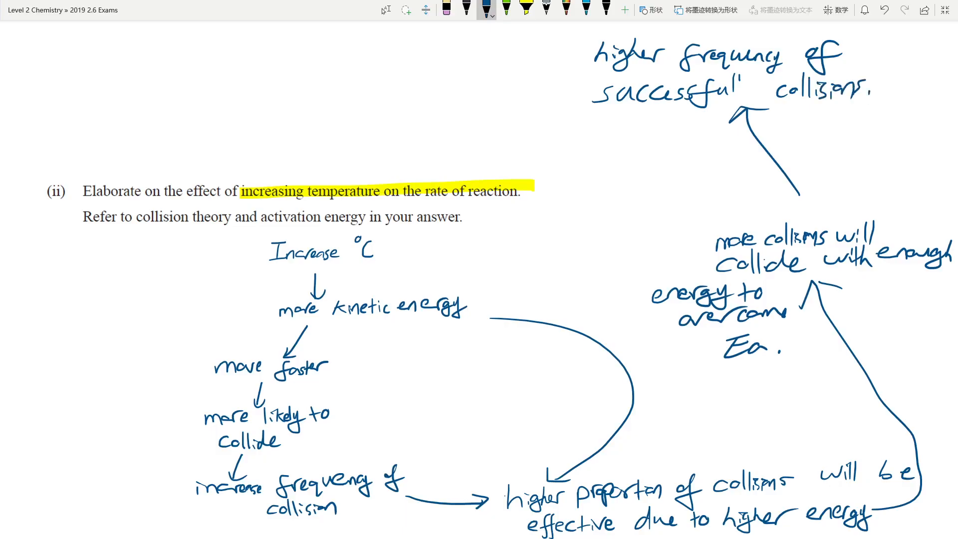
{"action": "scroll", "scroll_direction": "down", "scroll_amount": 3}
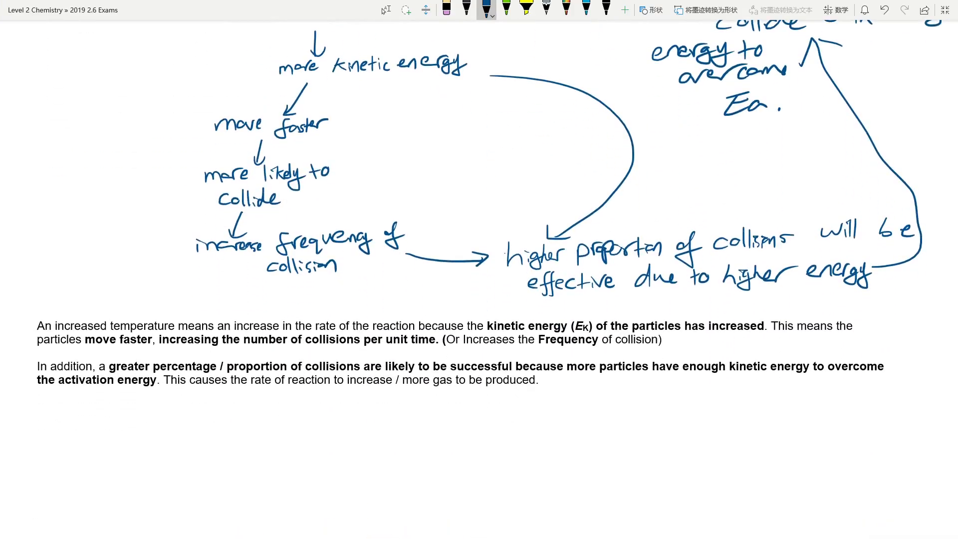
- Highlight 'kinetic energy of the particles has increased' in the temperature model answer
{"action": "left_click", "coordinate": [527, 9]}
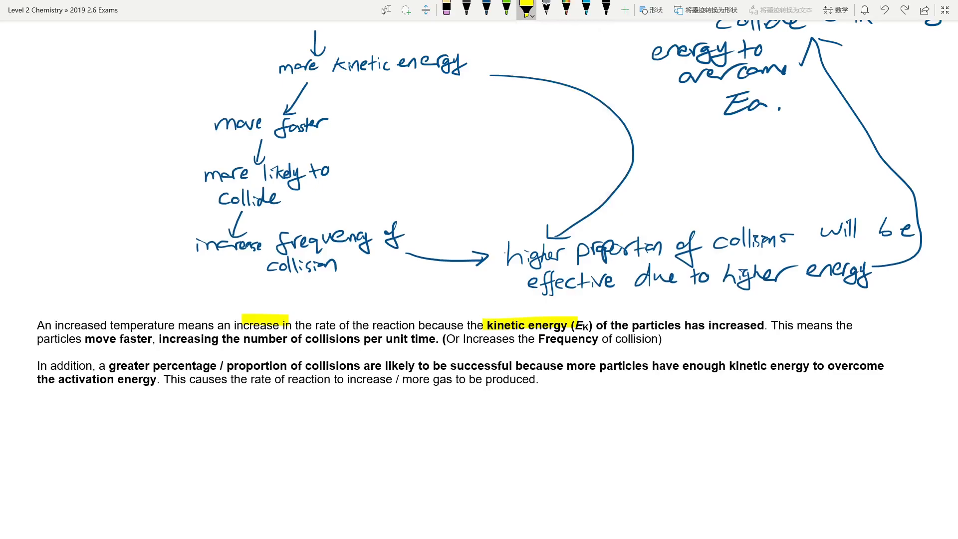
{"action": "left_click", "coordinate": [526, 9]}
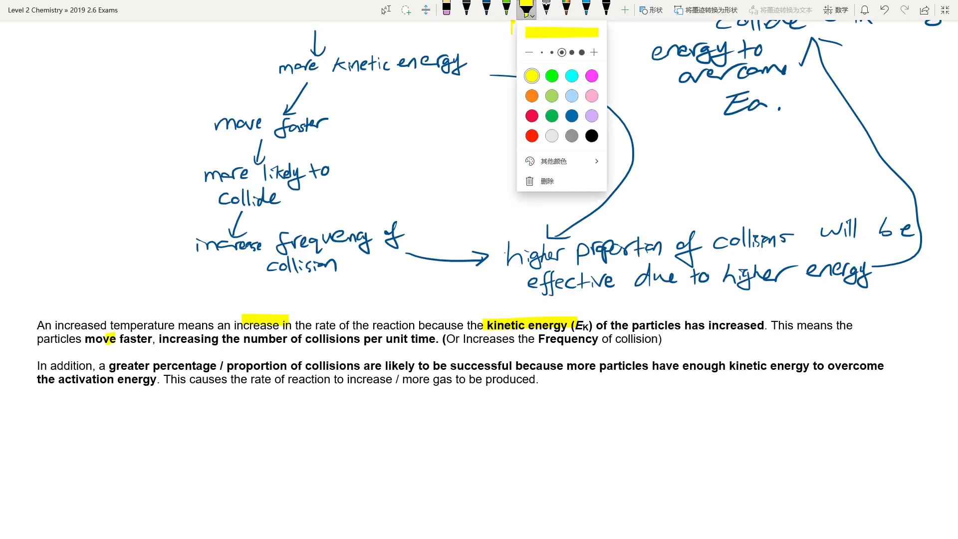